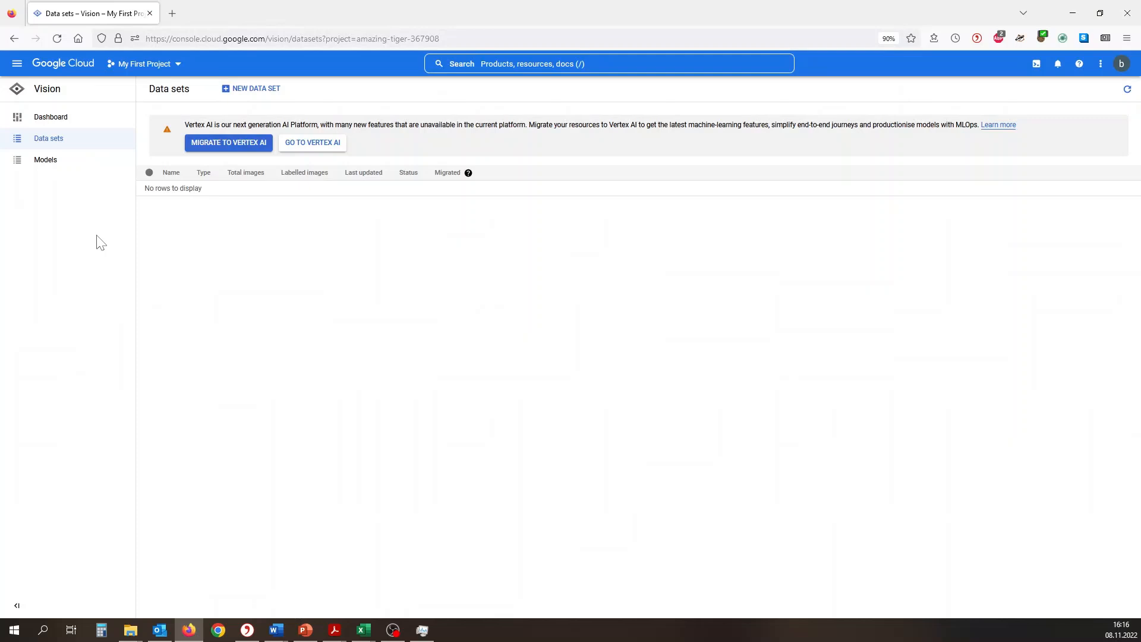
Step: Create a dataset named 'cardamage' using Multi-Label Classification
left_click(256, 88)
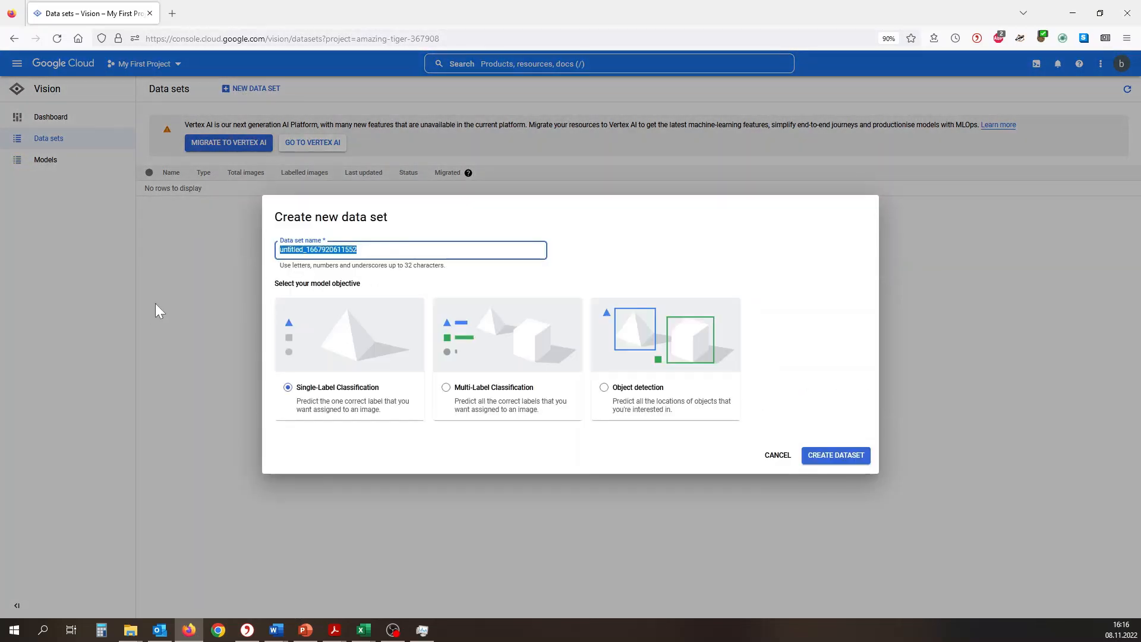
type("cardamage")
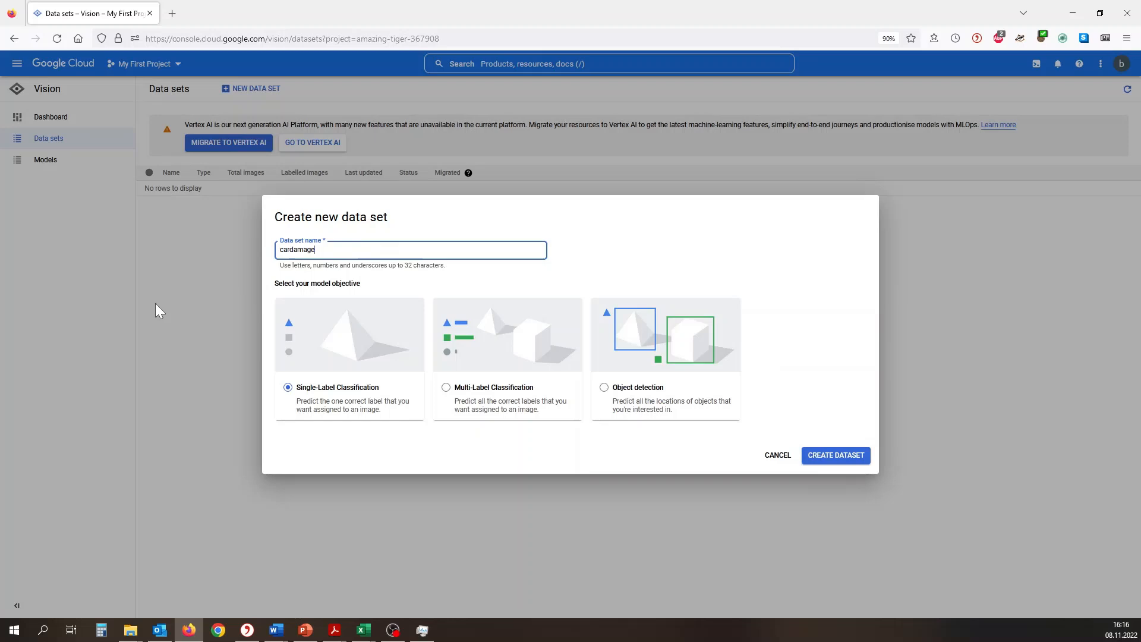
mouse_move(441, 393)
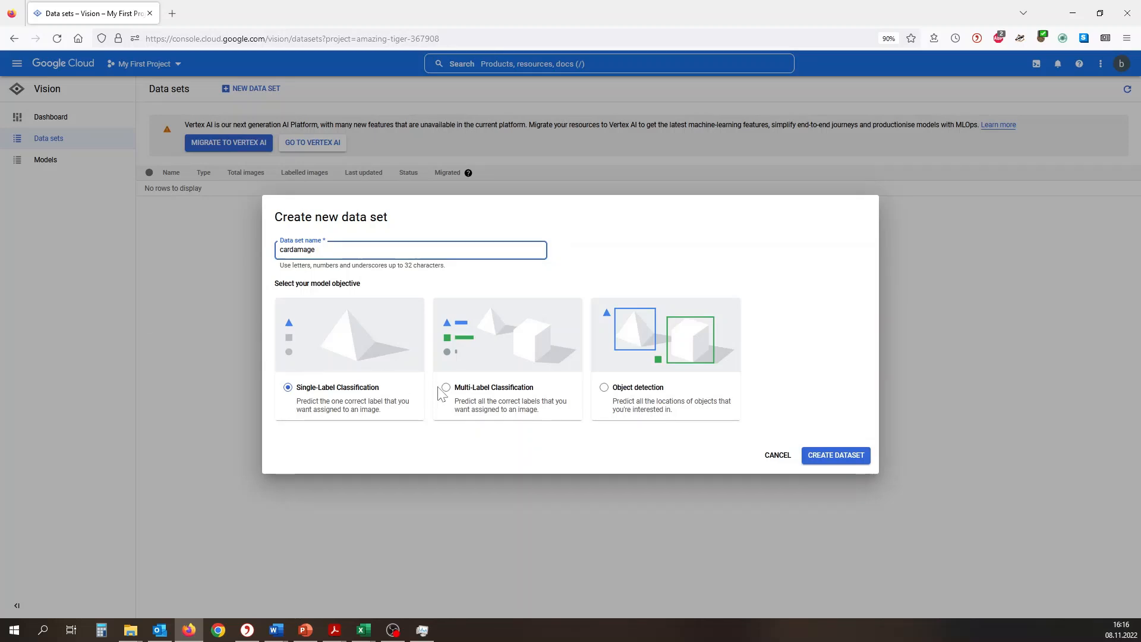
left_click(446, 387)
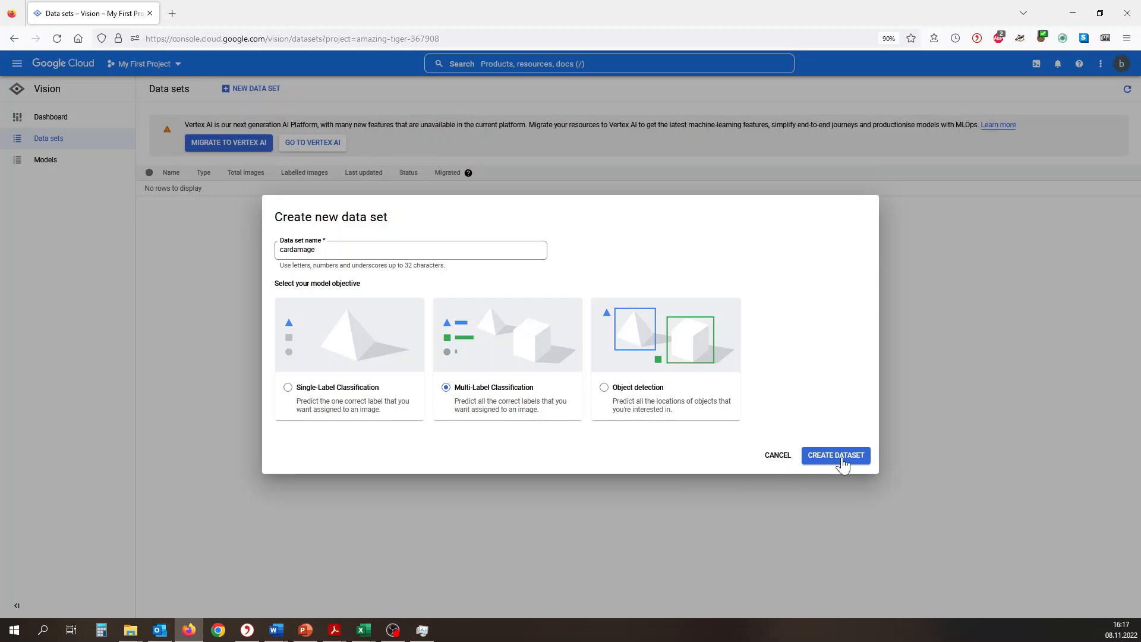
left_click(836, 456)
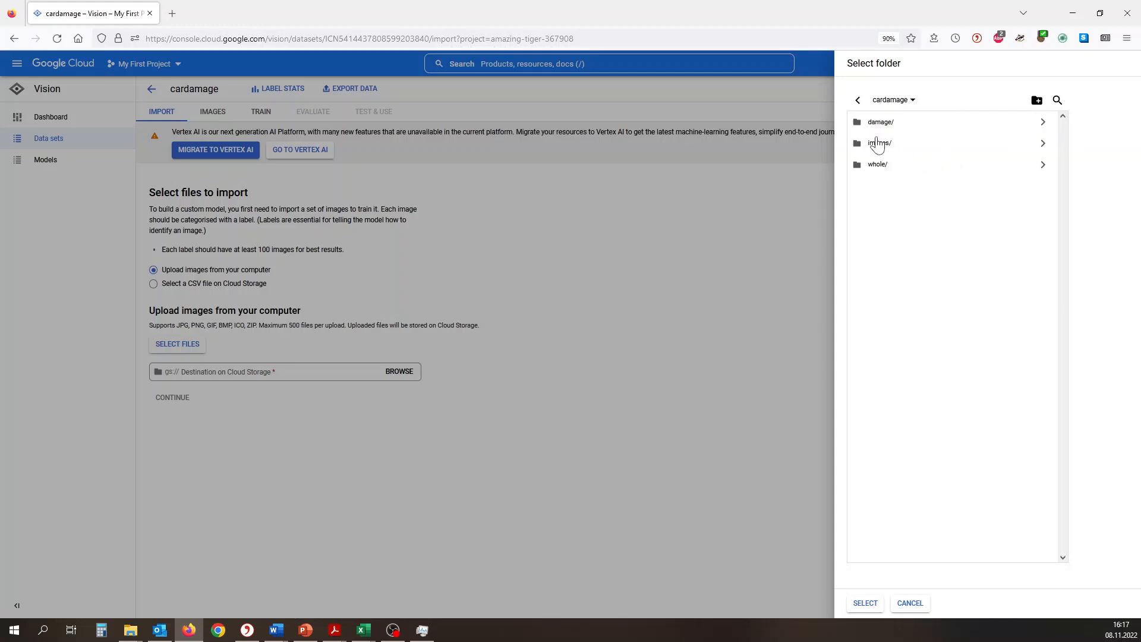
Step: Upload the car photos to the bucket's images folder and import all 400 files
left_click(879, 143)
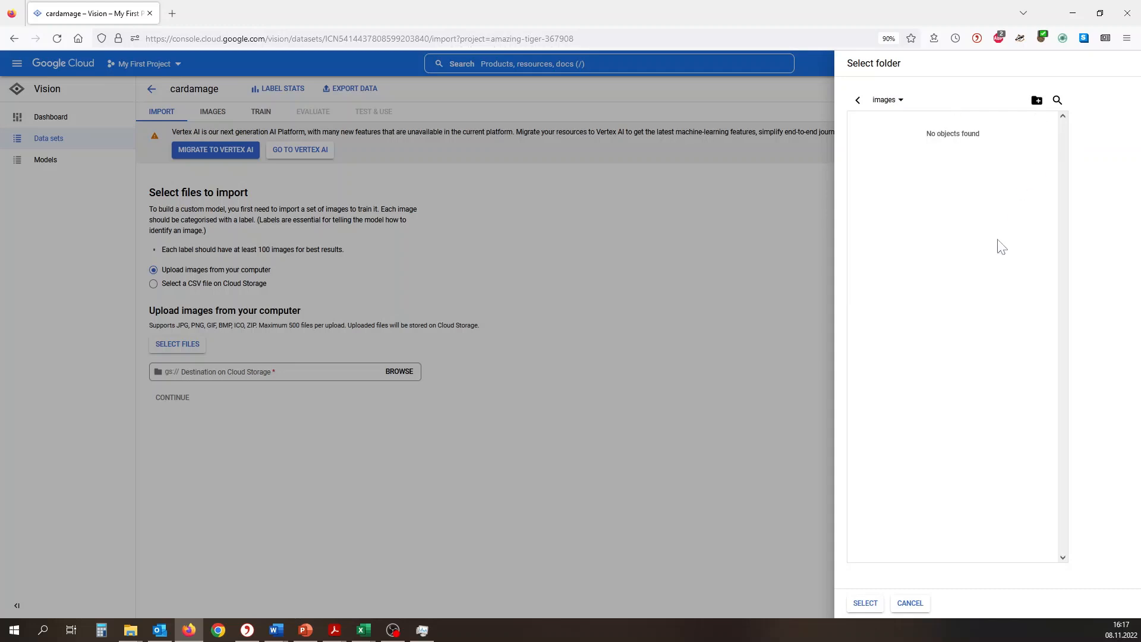
left_click(865, 603)
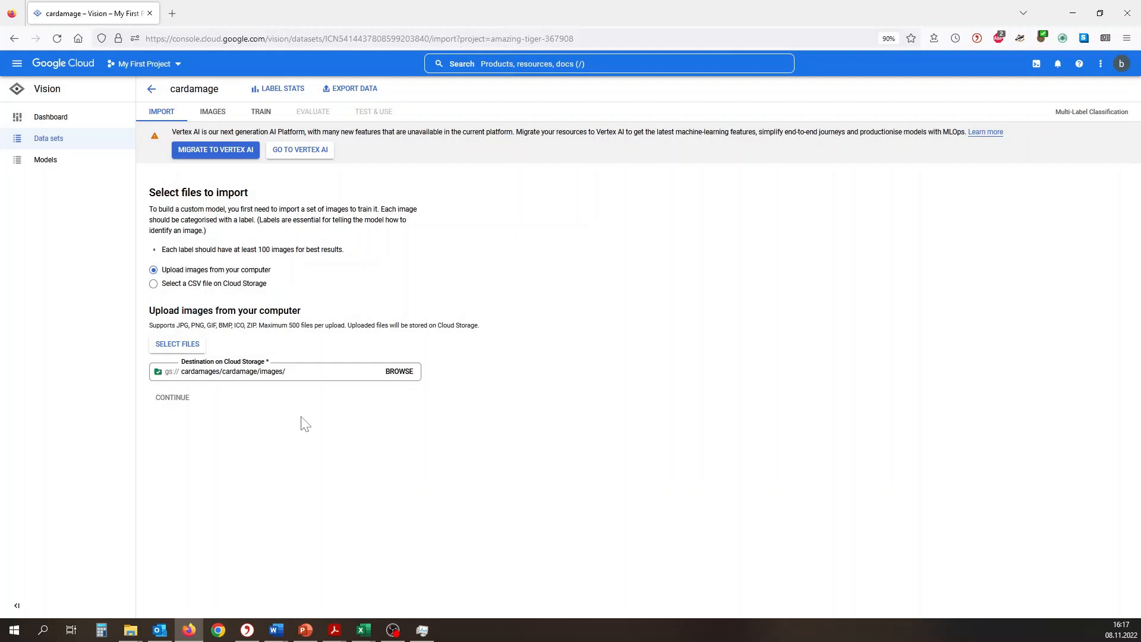
mouse_move(428, 368)
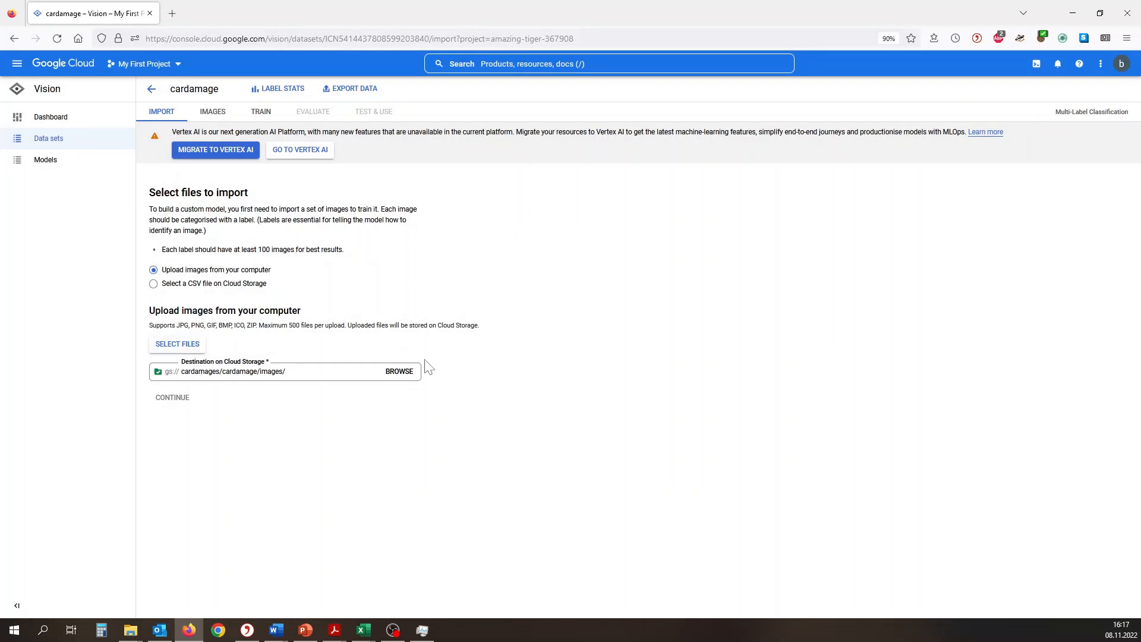
left_click(177, 344)
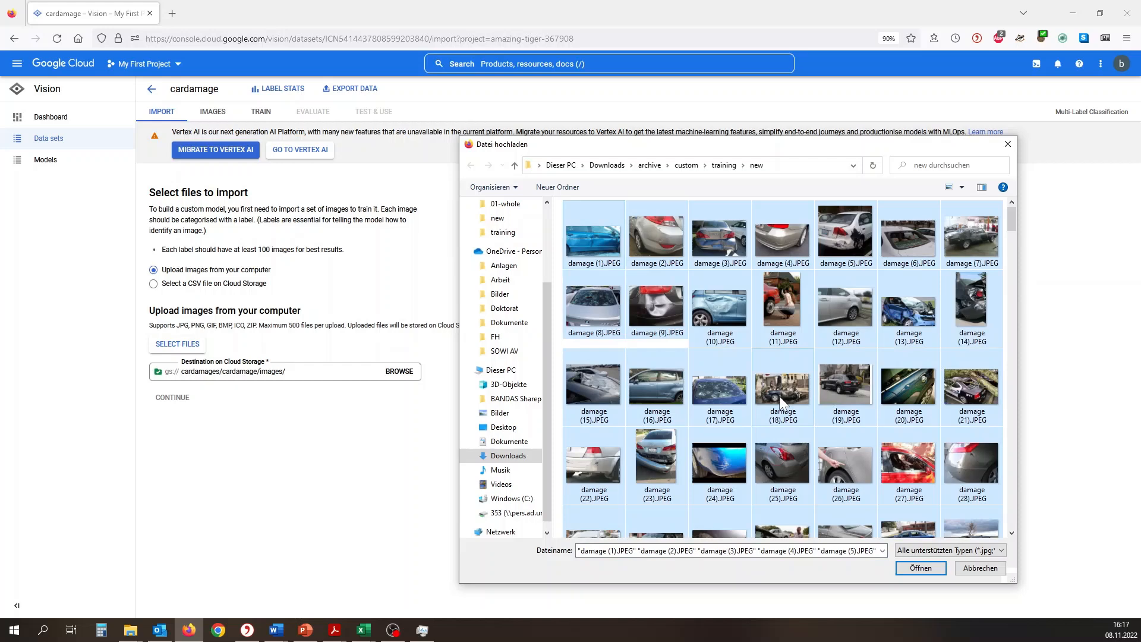
left_click(921, 568)
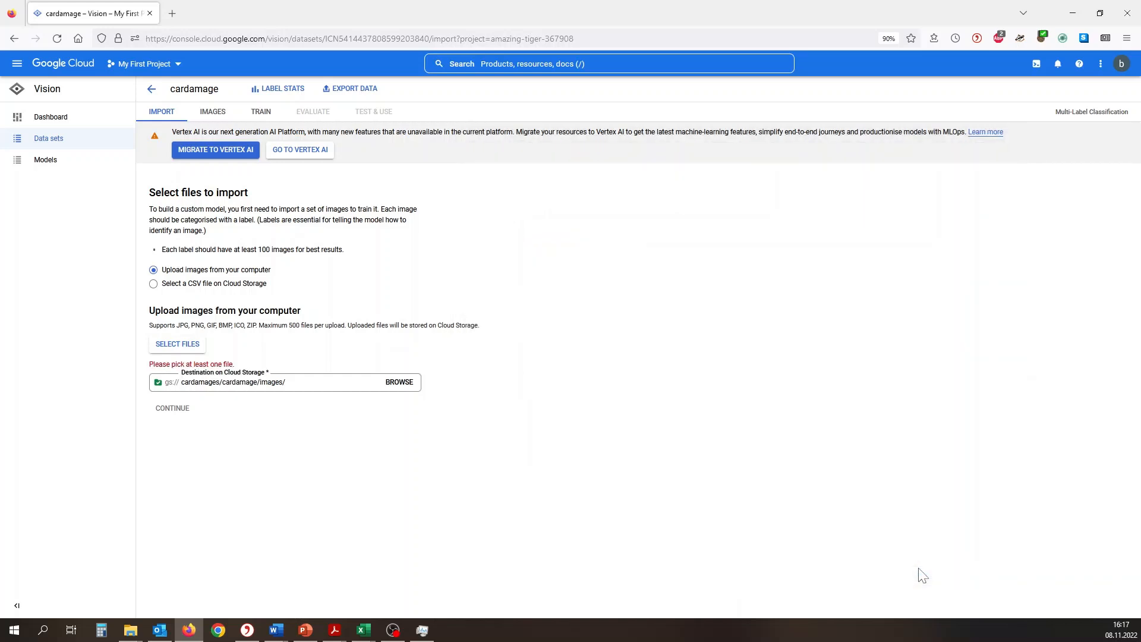
left_click(177, 344)
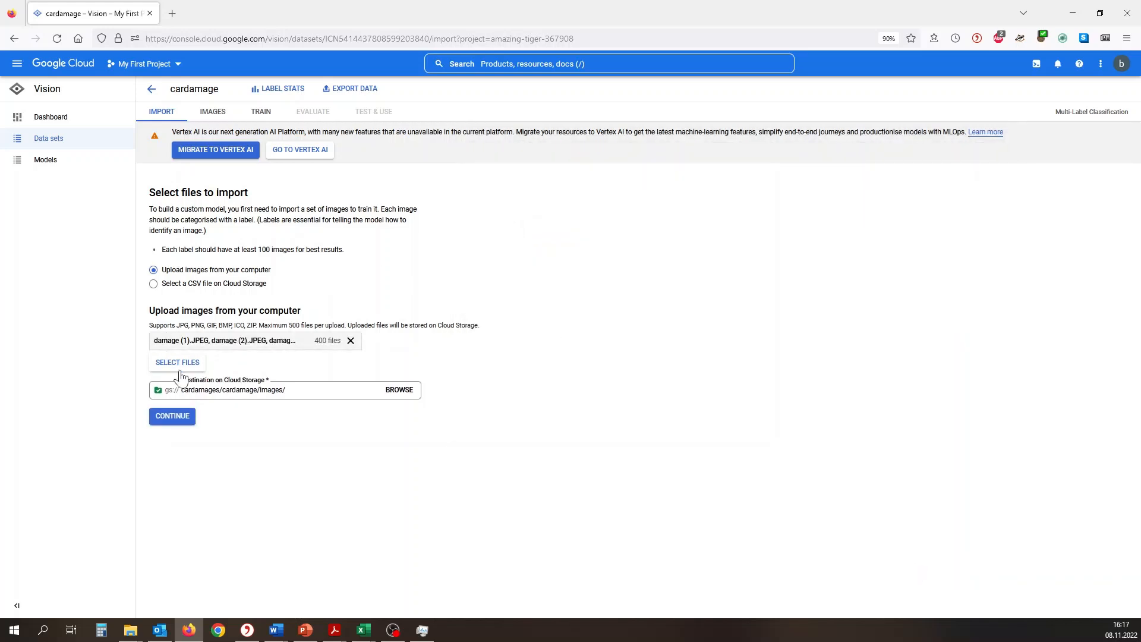
left_click(212, 112)
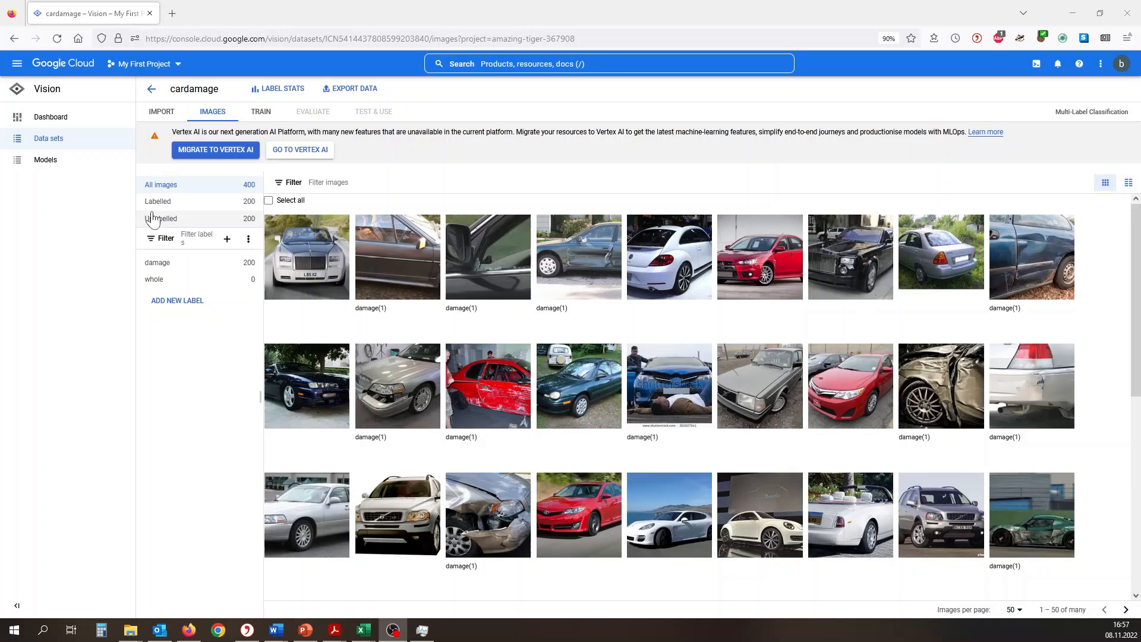
Step: Filter unlabelled images, then view training readiness: damage and whole at 200 each
left_click(160, 218)
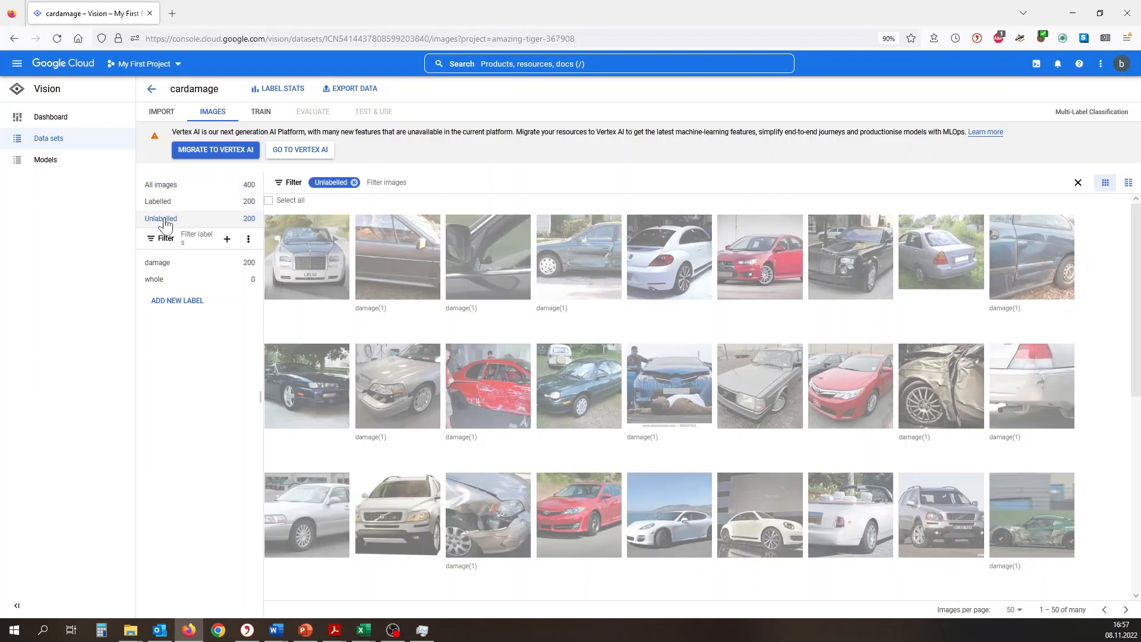
mouse_move(1136, 244)
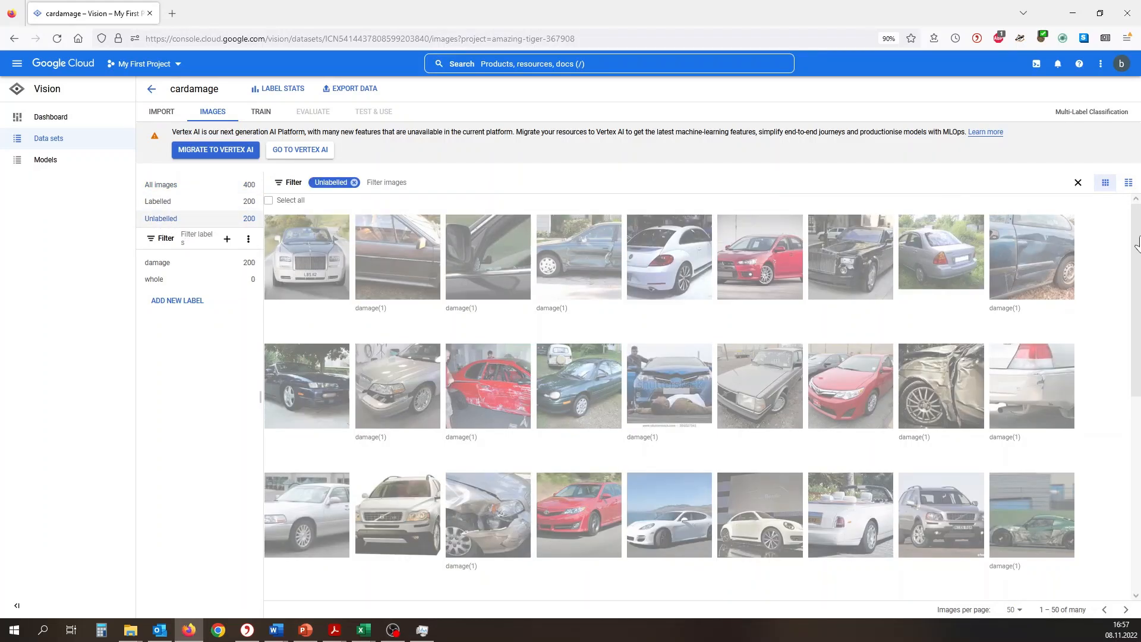
left_click(261, 111)
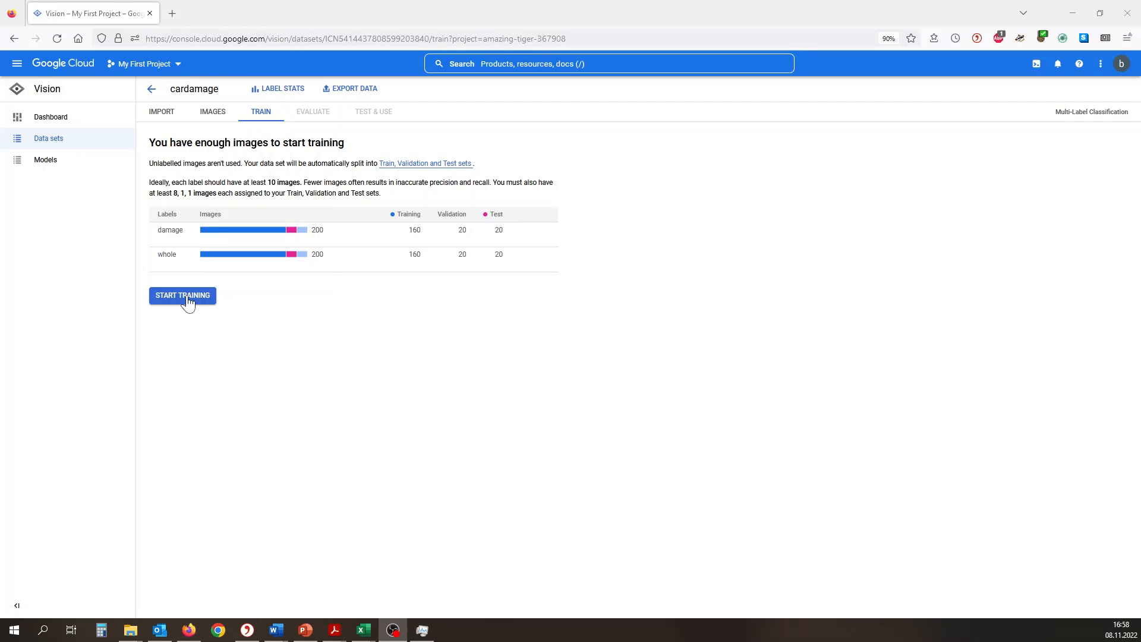
left_click(183, 295)
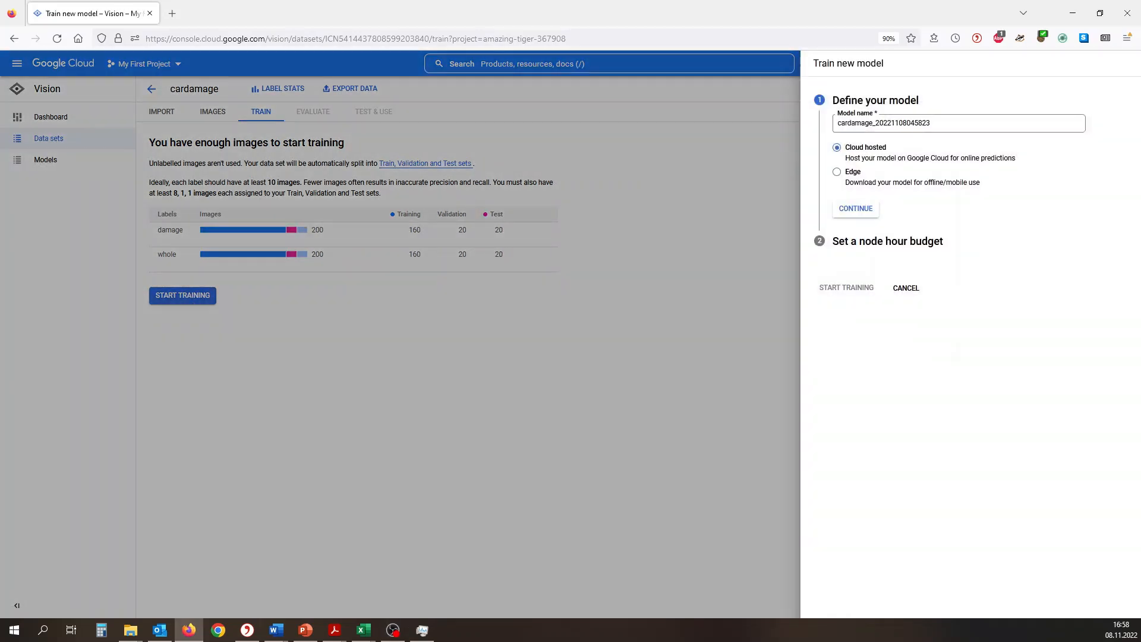
mouse_move(856, 169)
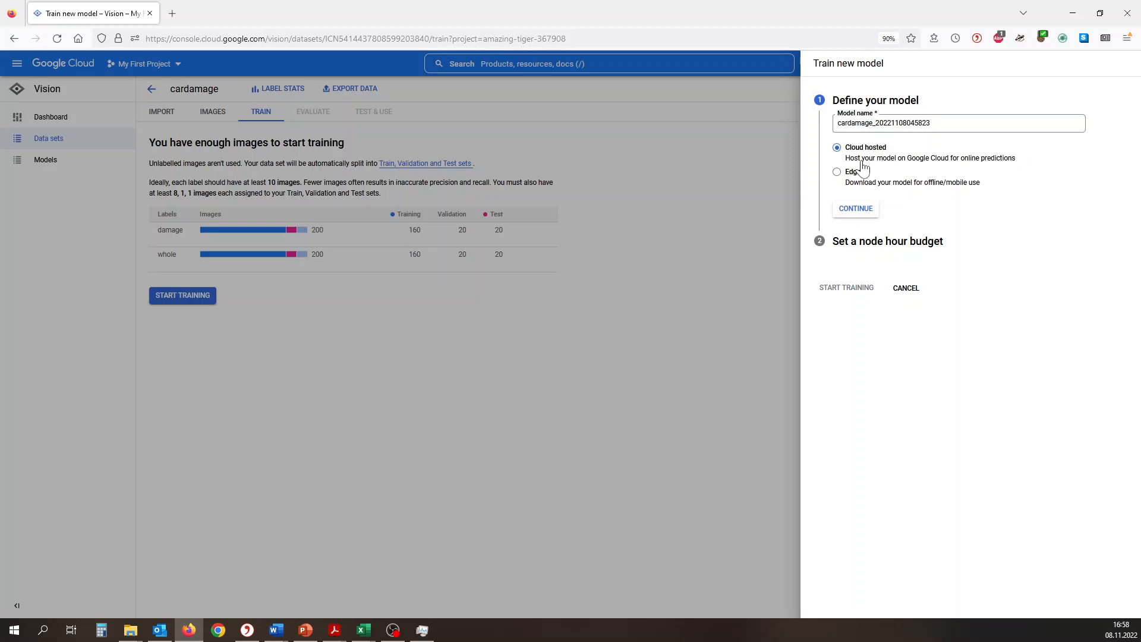
left_click(856, 209)
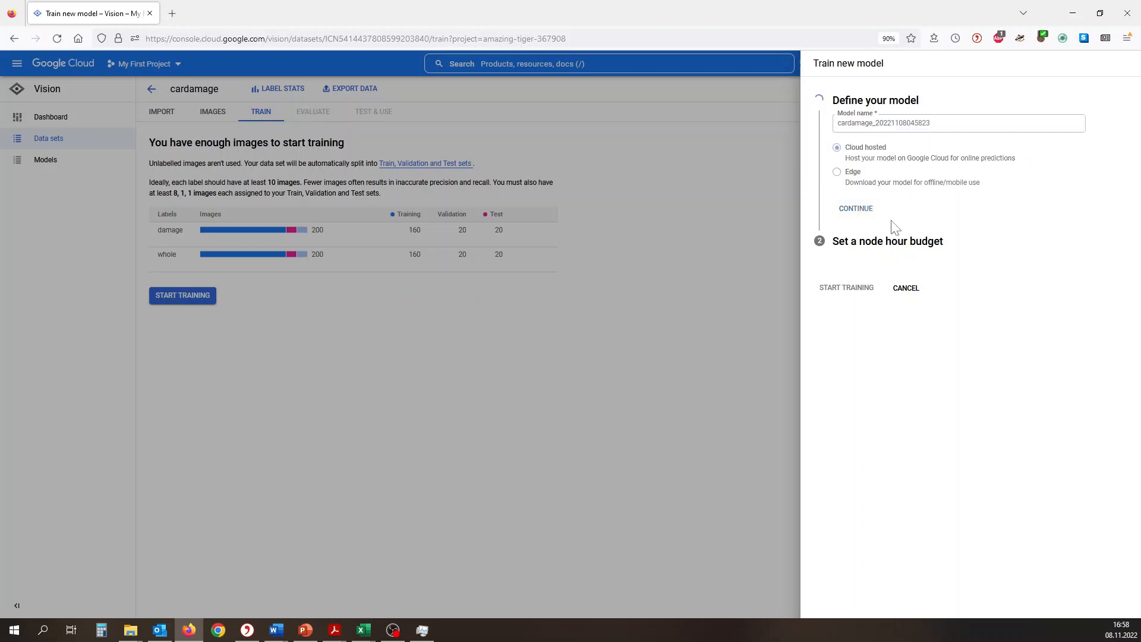
left_click(855, 208)
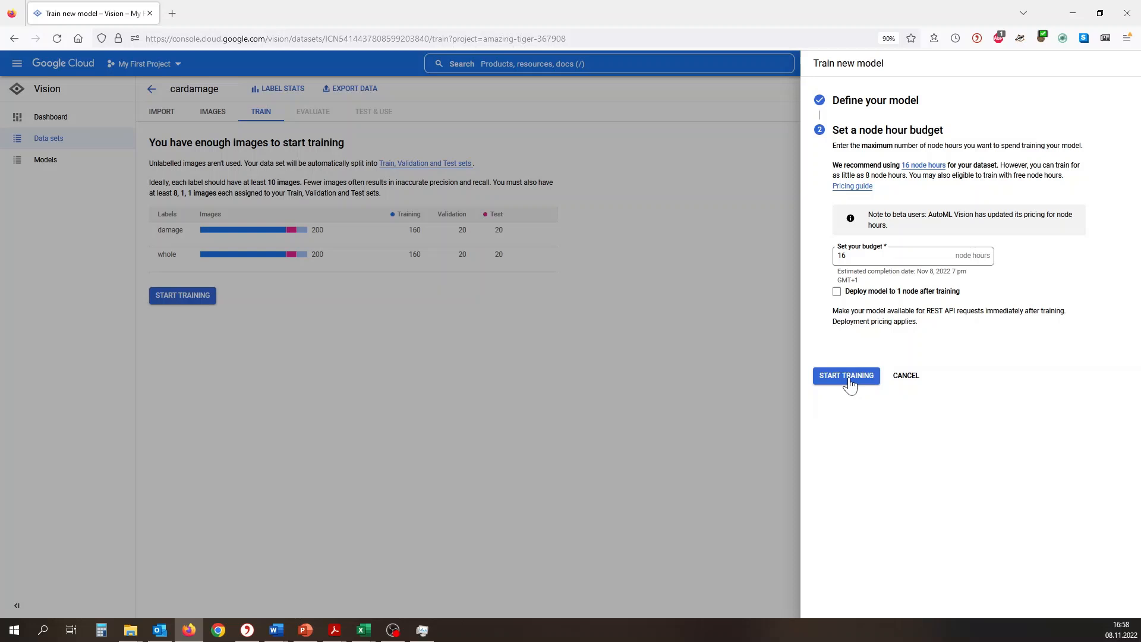
left_click(846, 375)
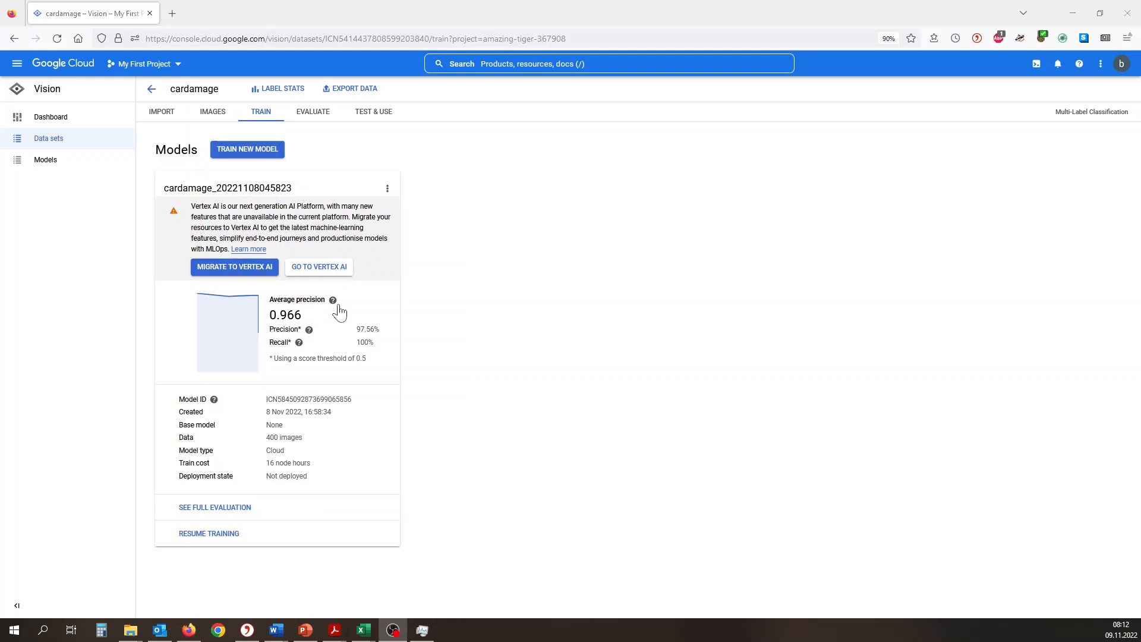
Step: Read the precision and recall explanations, then view per-label precision and the confusion matrix
left_click(333, 299)
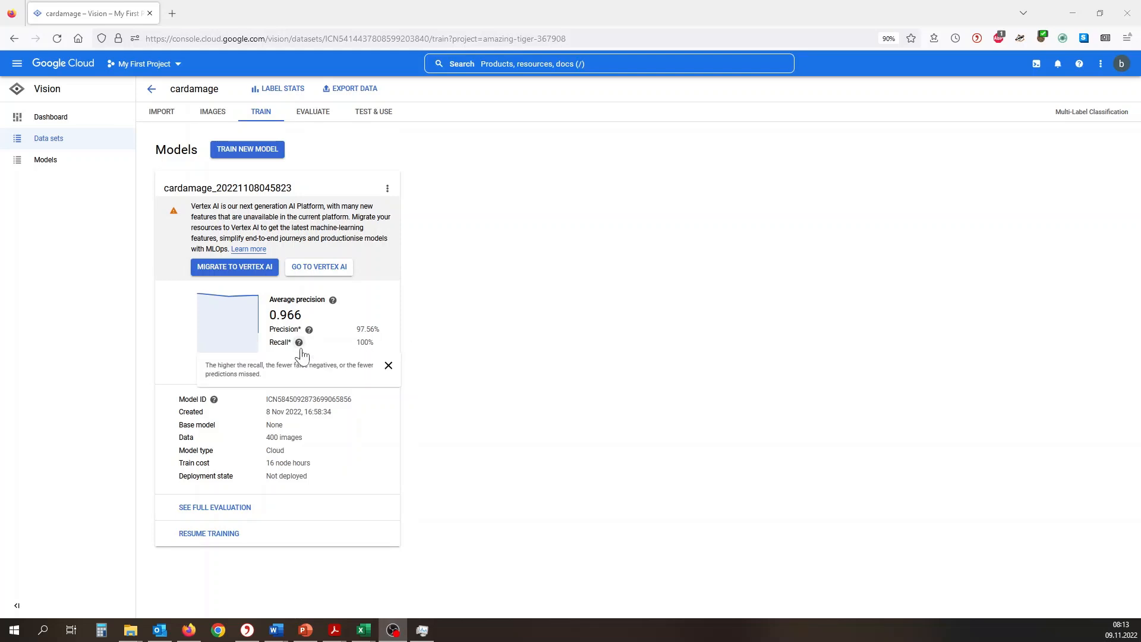
left_click(388, 365)
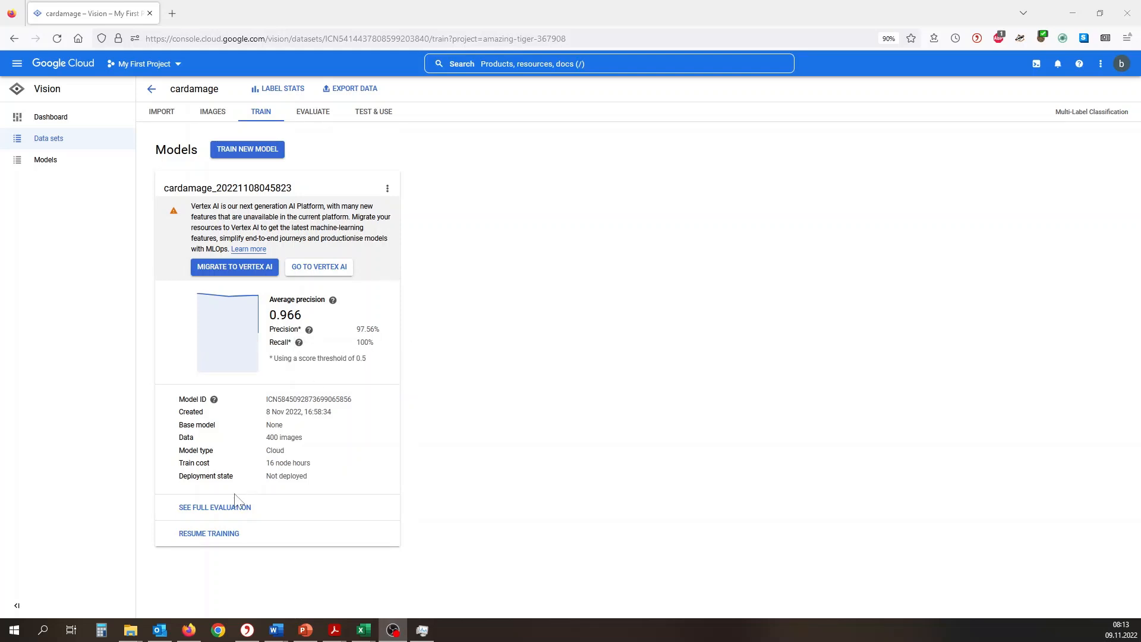
mouse_move(324, 535)
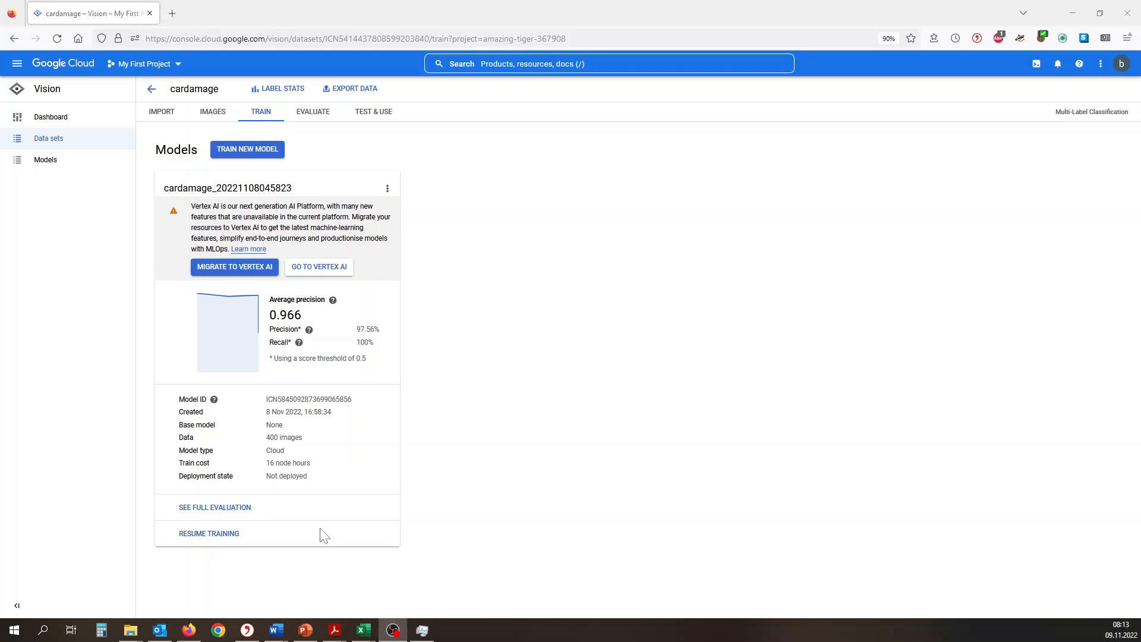
mouse_move(312, 112)
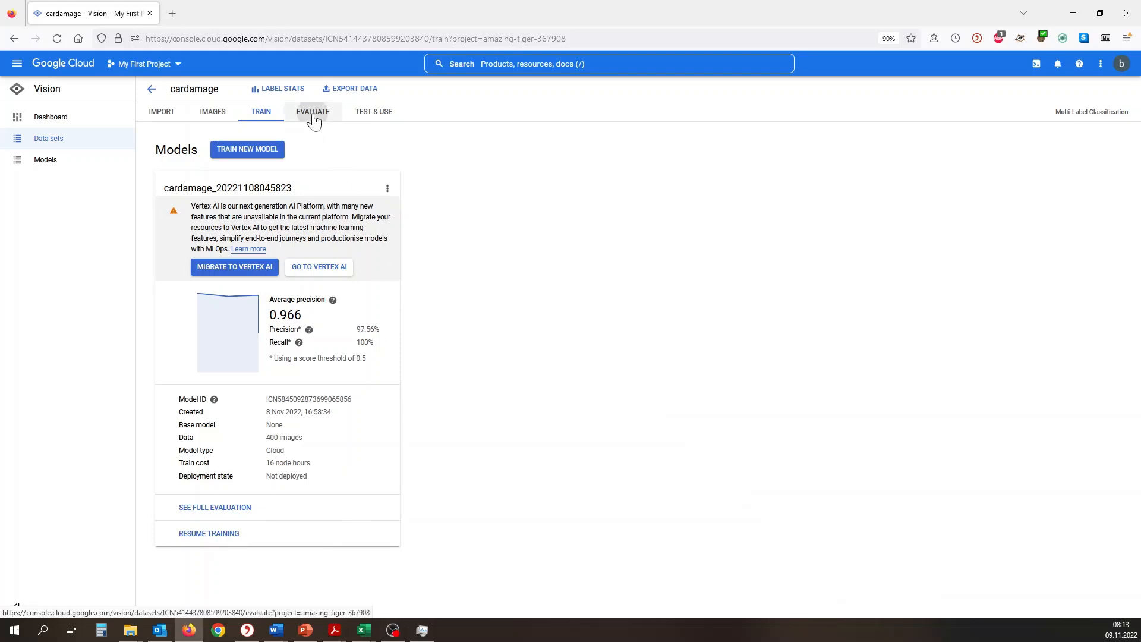
left_click(313, 112)
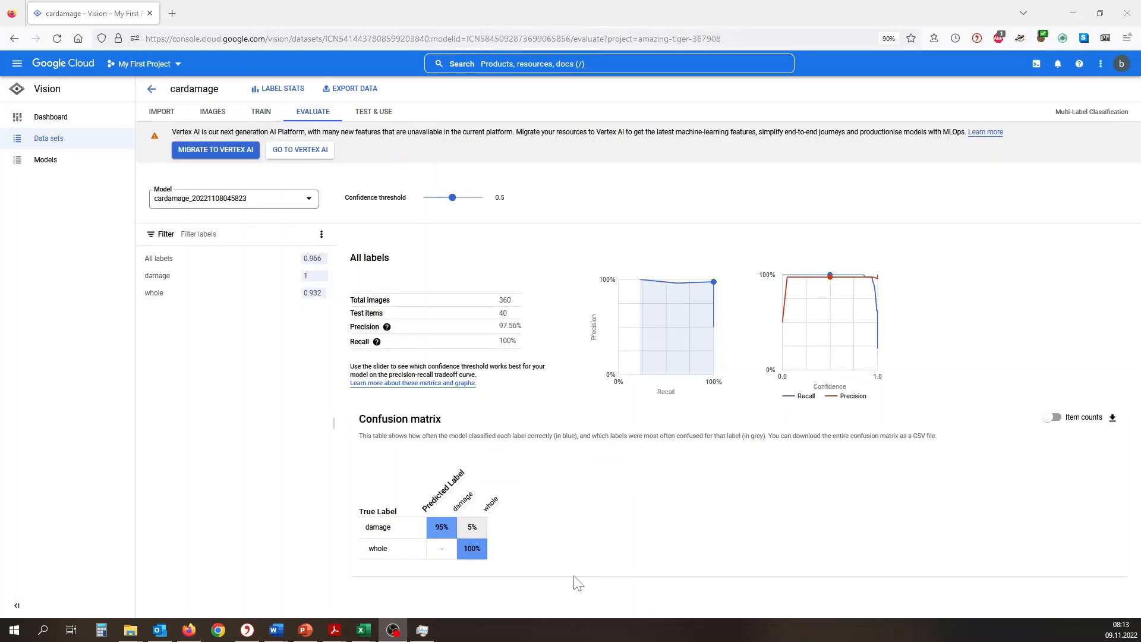
mouse_move(529, 594)
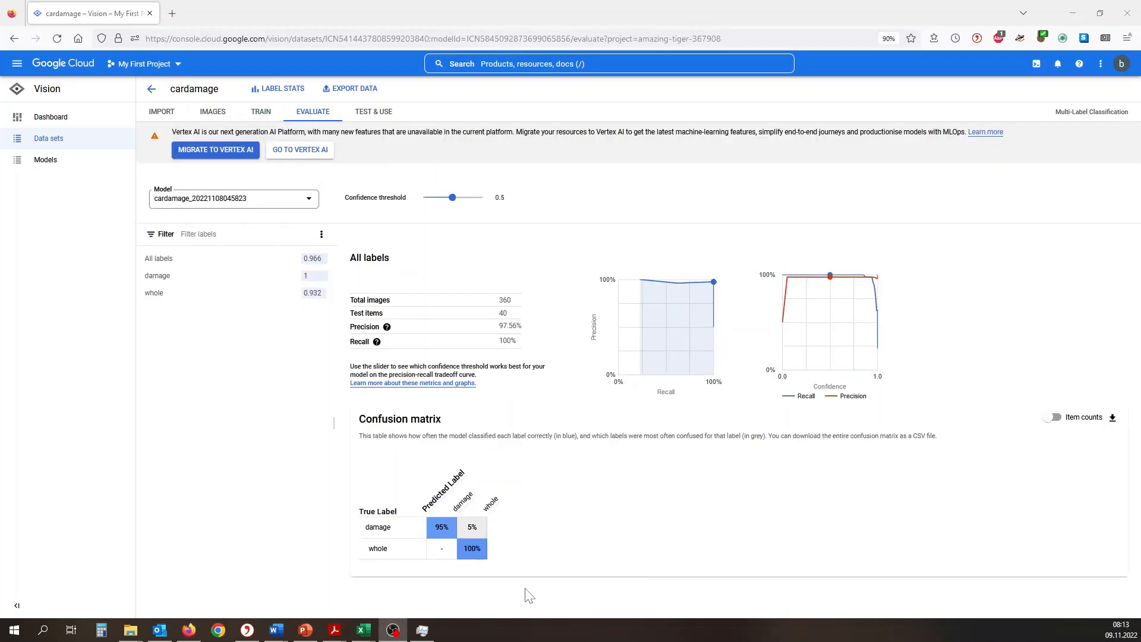
mouse_move(511, 577)
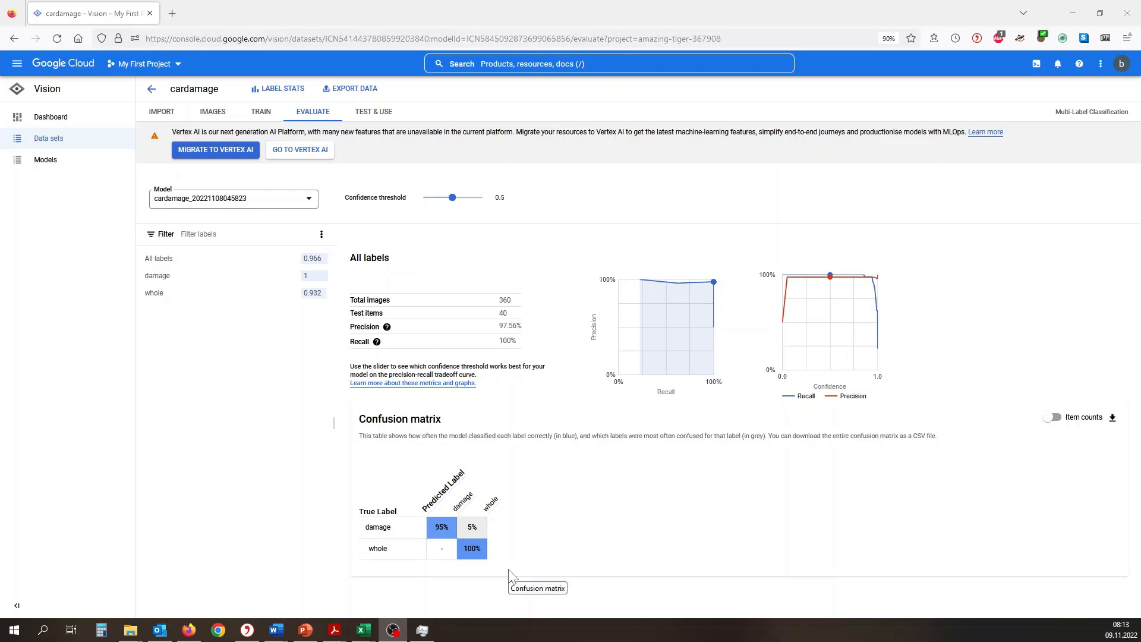
mouse_move(615, 595)
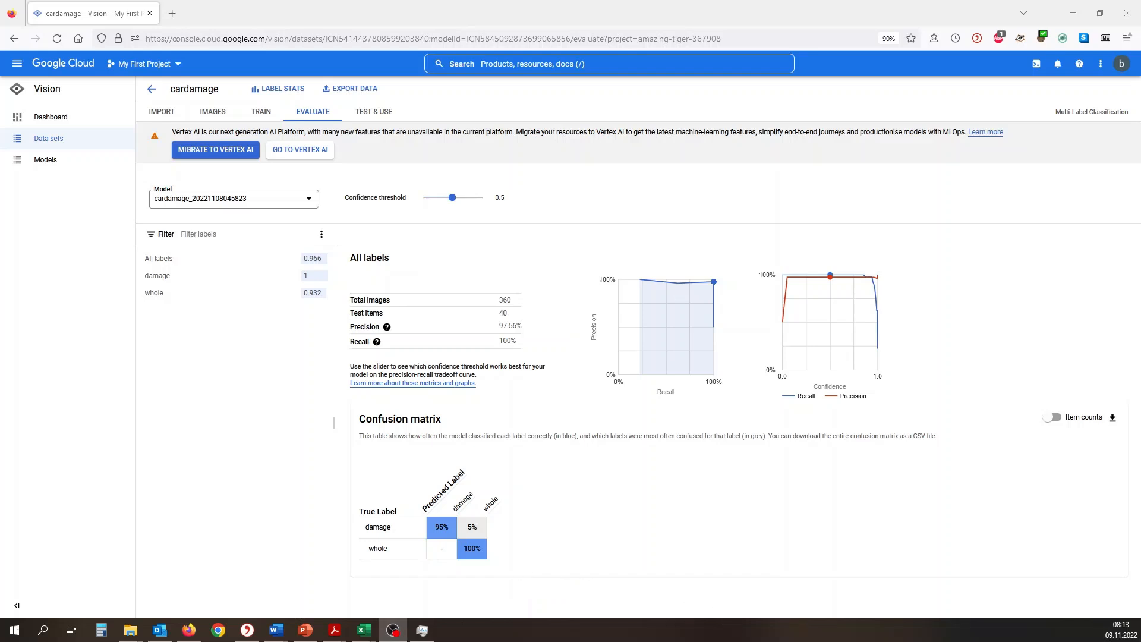
Step: Deploy the cardamage model from the Test & Use page
left_click(373, 112)
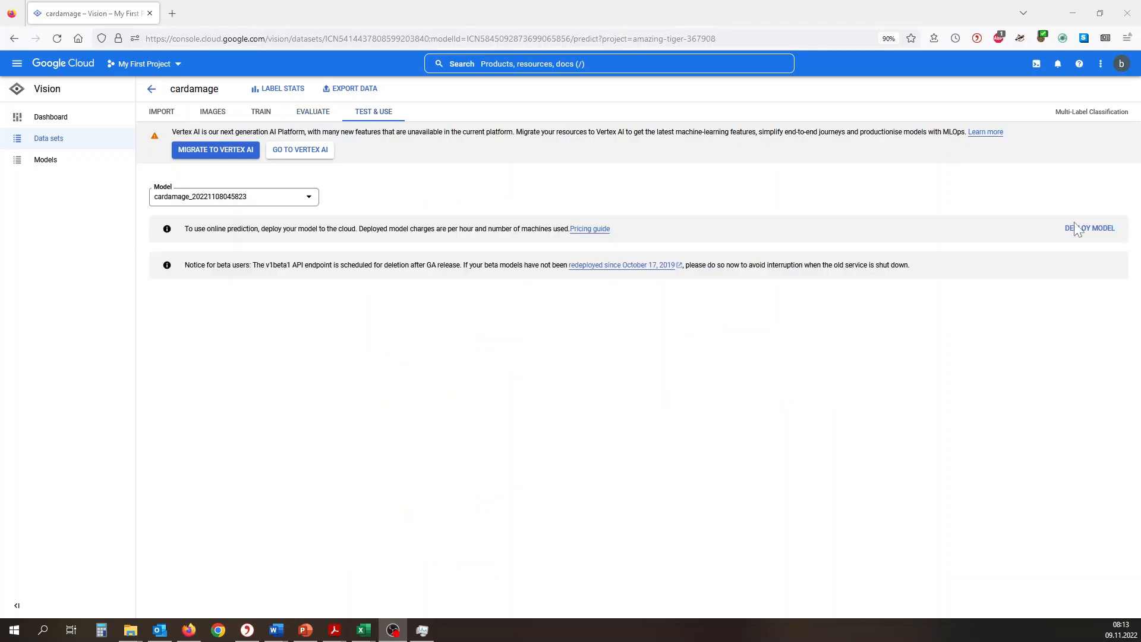
left_click(1090, 227)
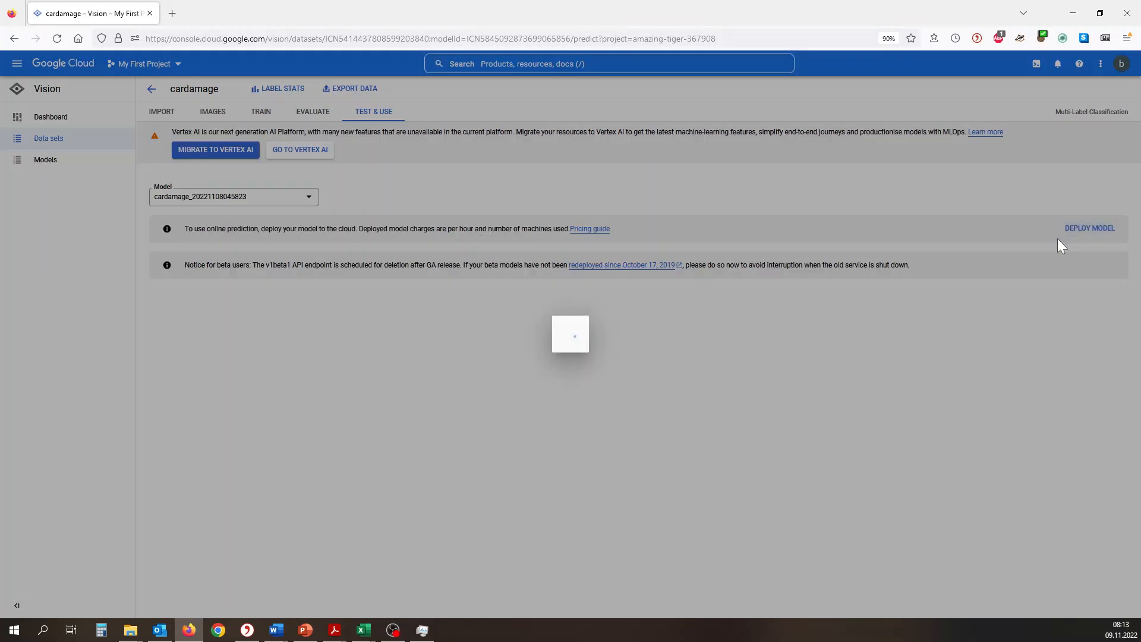
left_click(1090, 227)
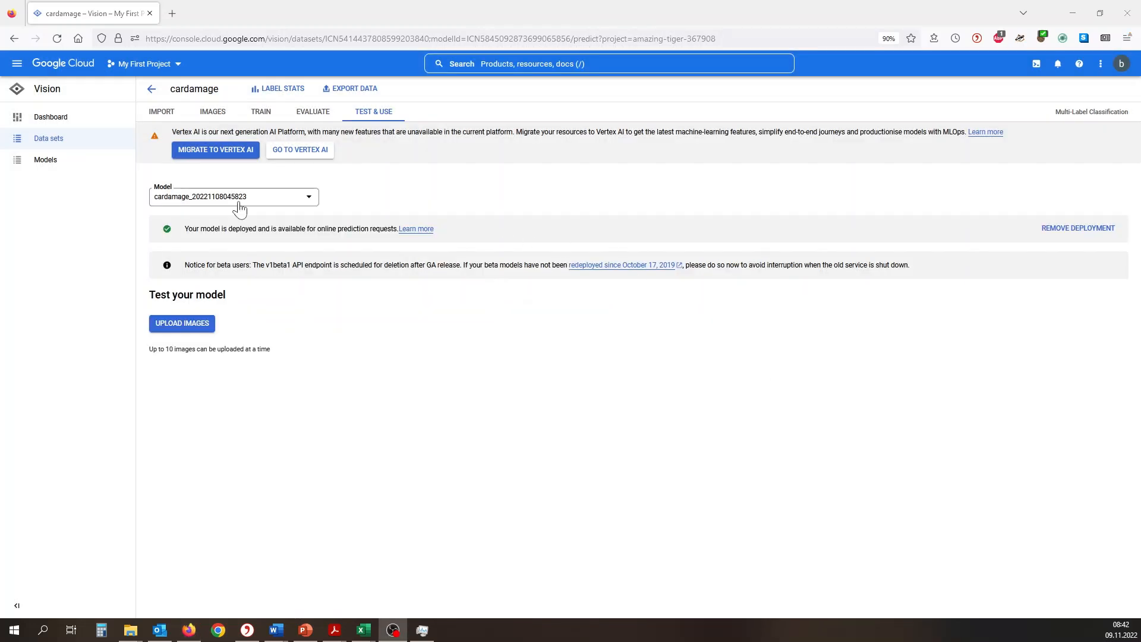
mouse_move(247, 316)
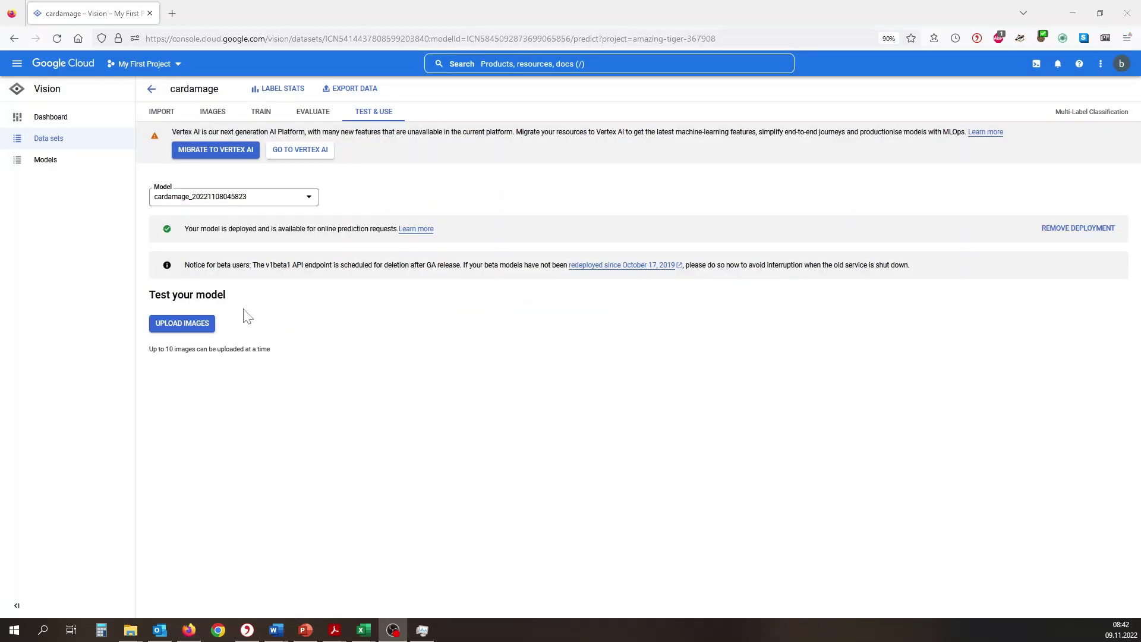
Step: Upload damaged and whole car photos for predictions, then view the deployed model in Models
left_click(182, 323)
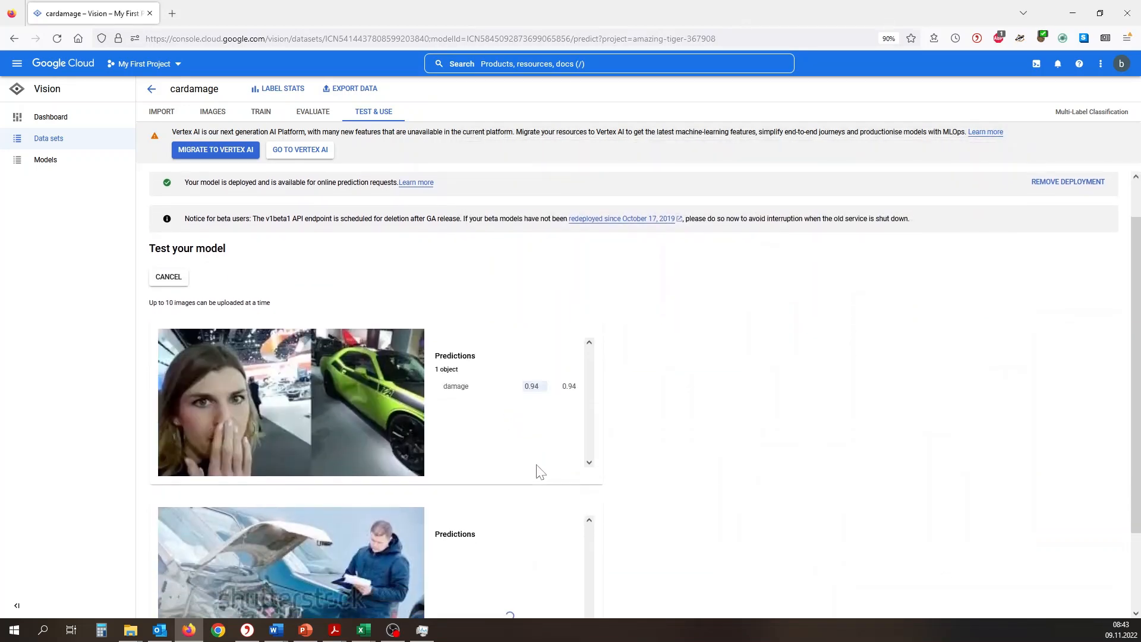
scroll("down", 3)
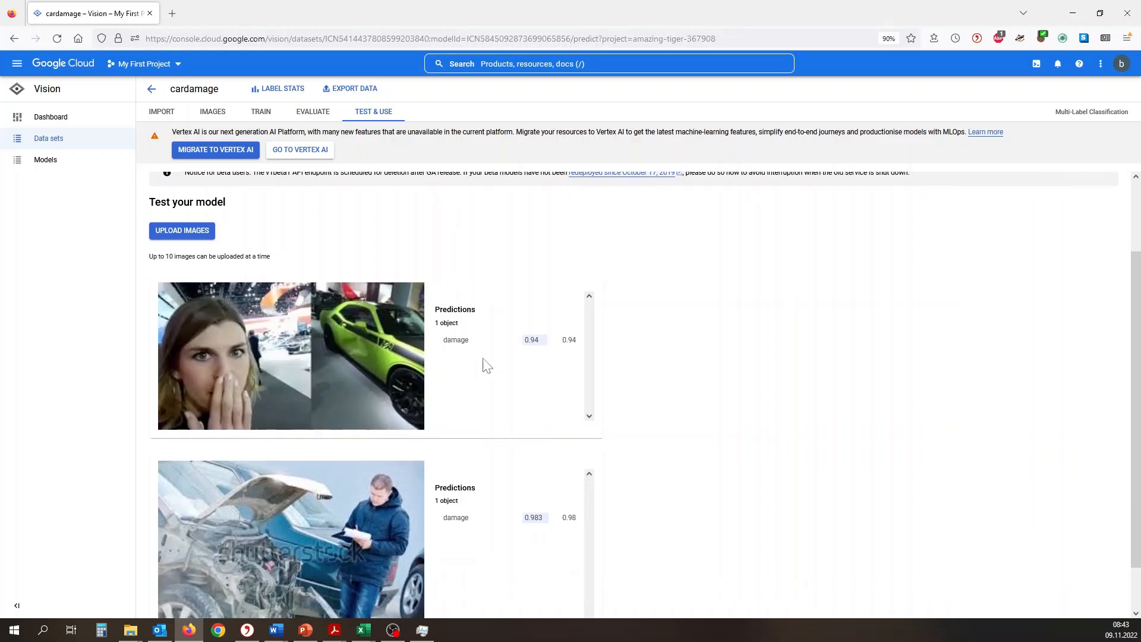
scroll("down", 3)
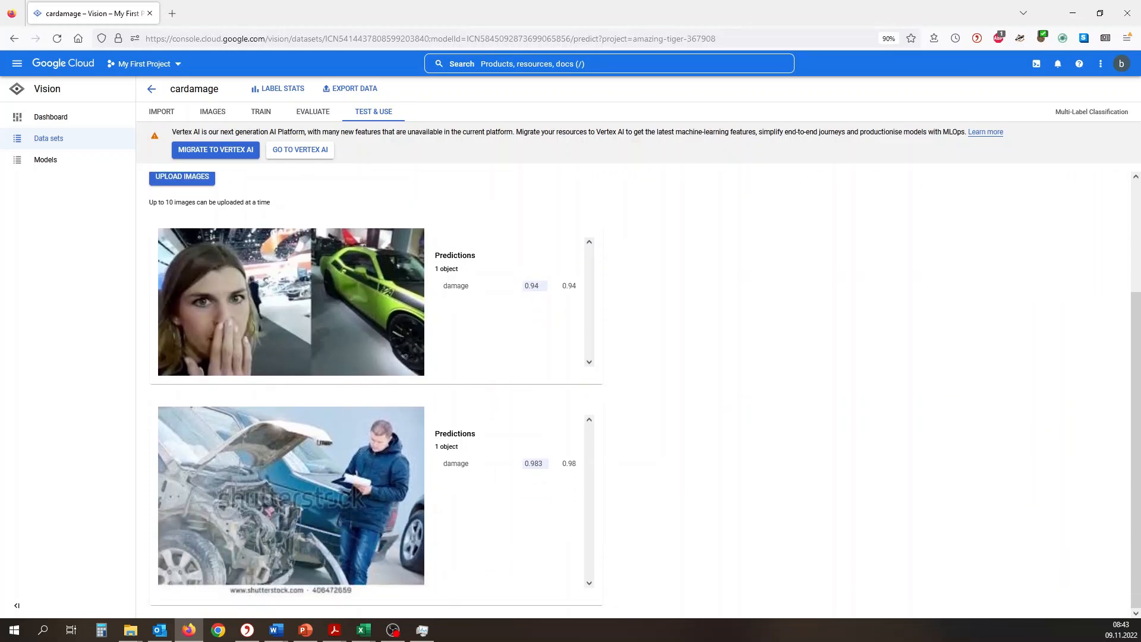
mouse_move(733, 472)
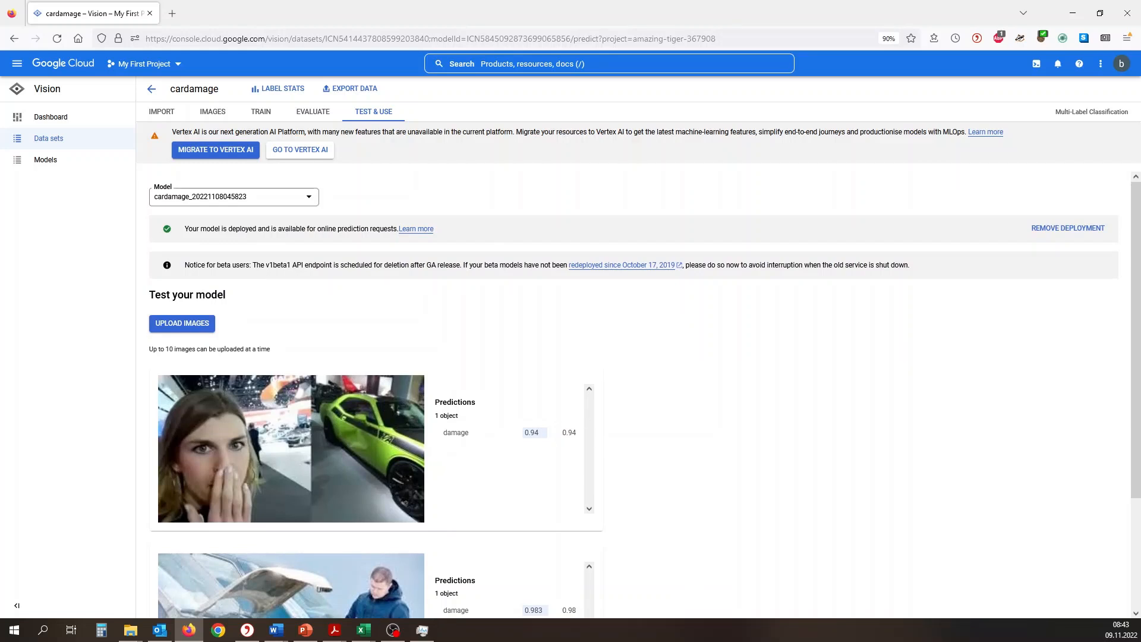
mouse_move(351, 90)
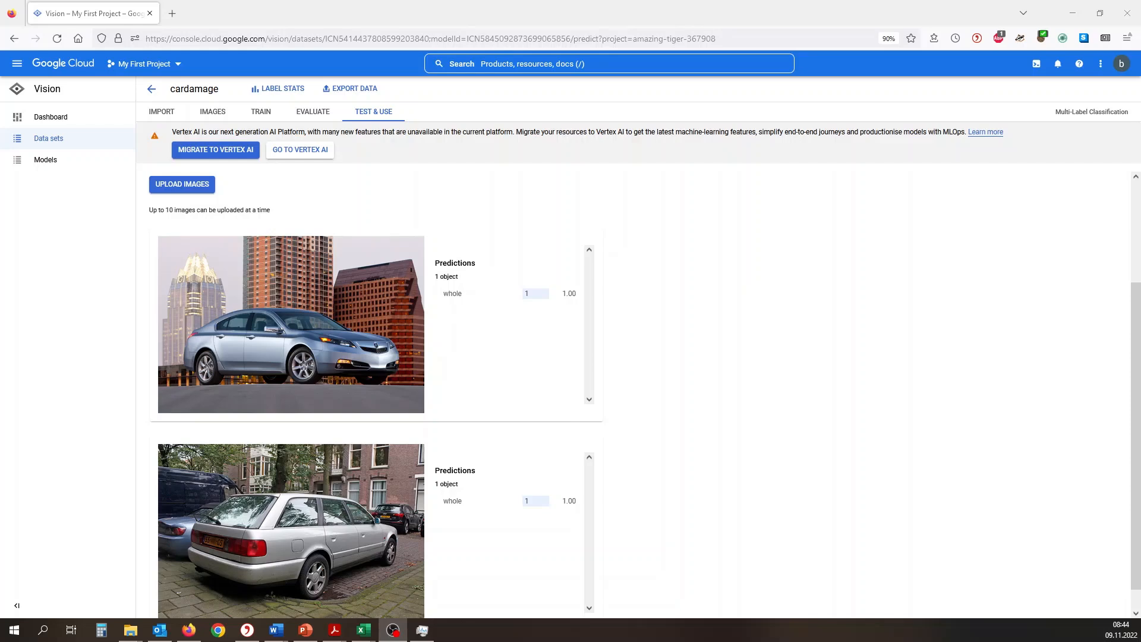
left_click(45, 160)
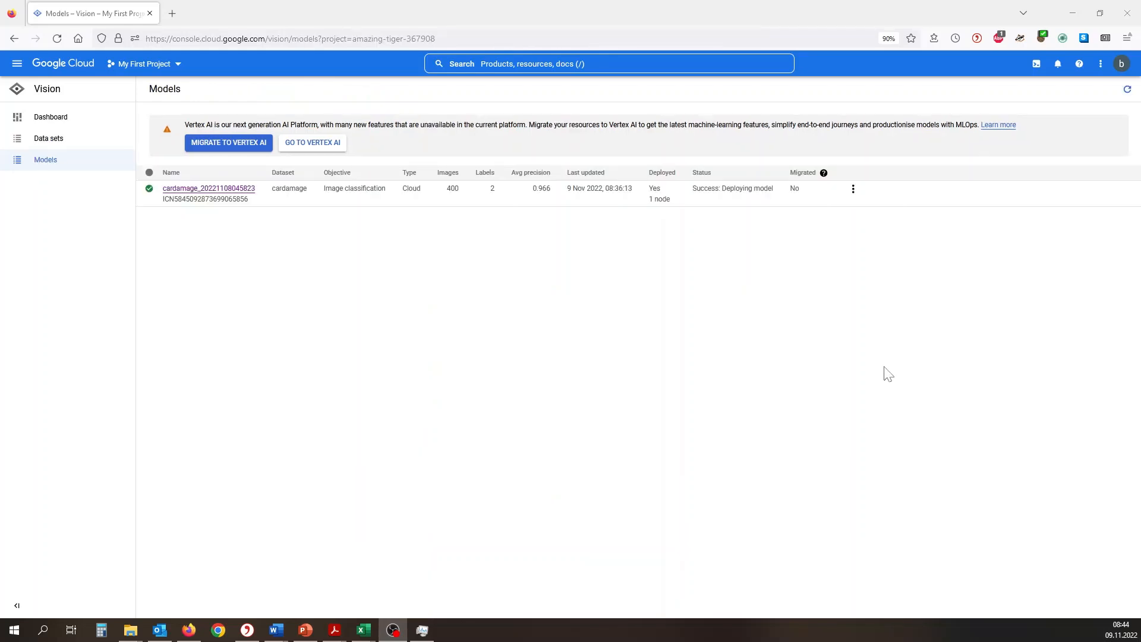
mouse_move(892, 352)
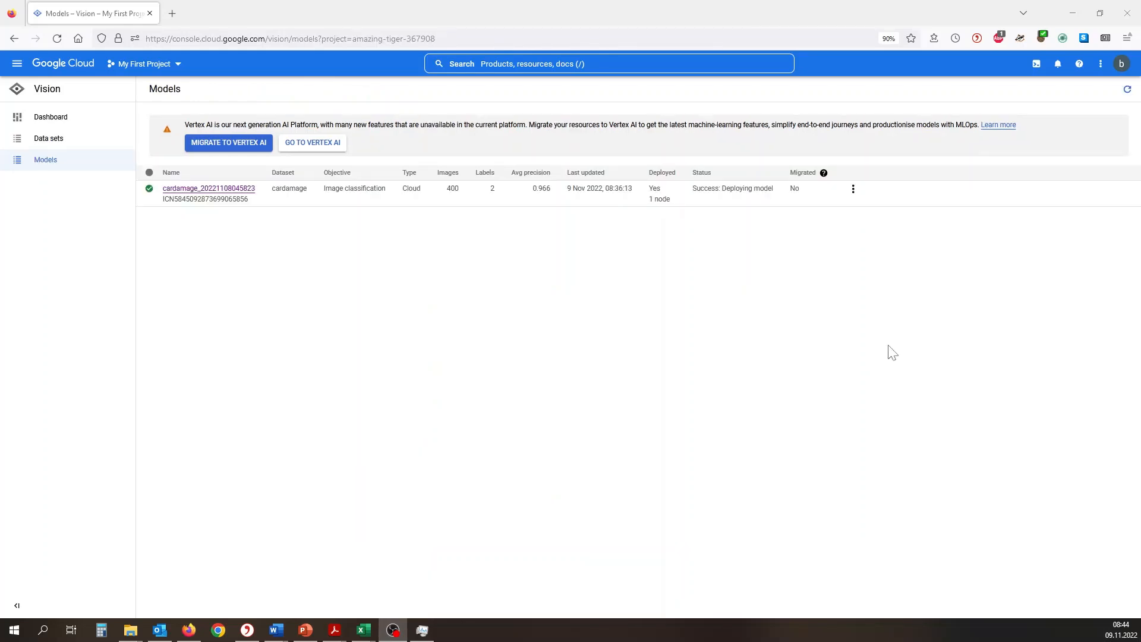